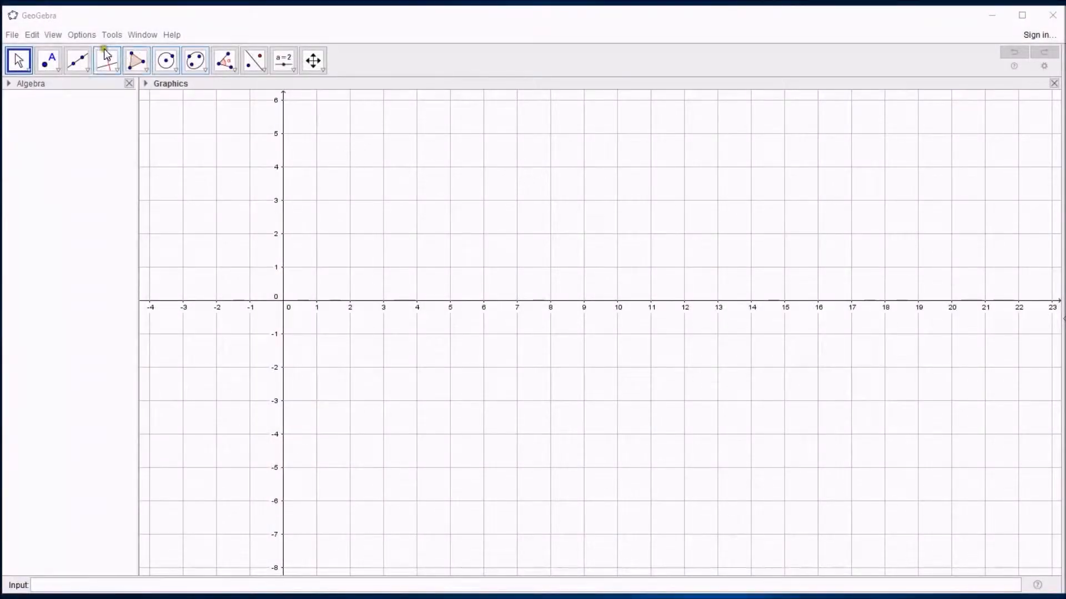
Show the Spreadsheet view and paste the car fuel data into it starting at cell A1.
click(52, 35)
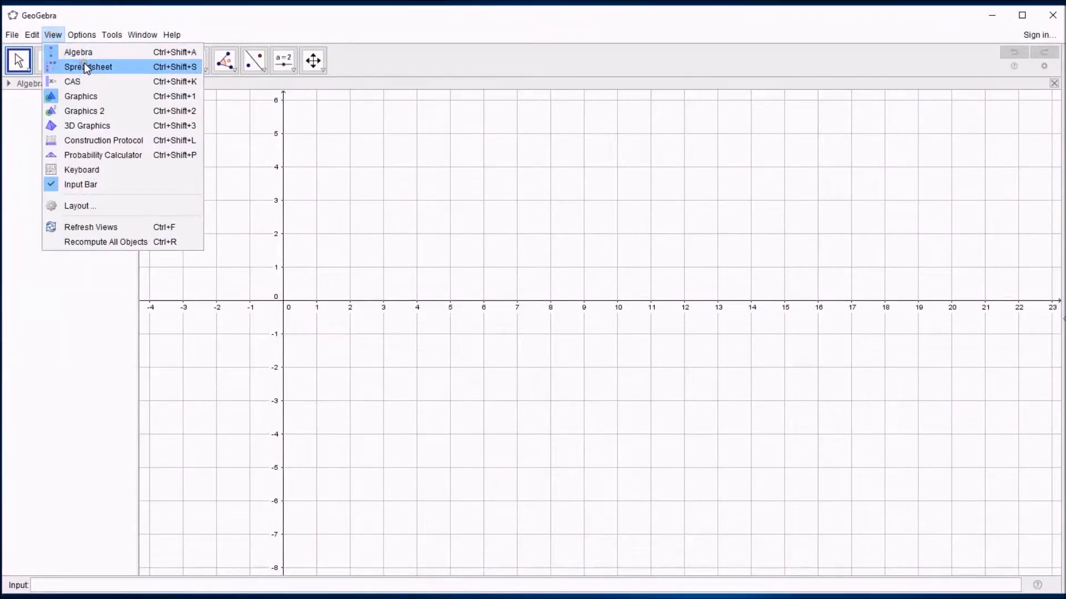
click(87, 66)
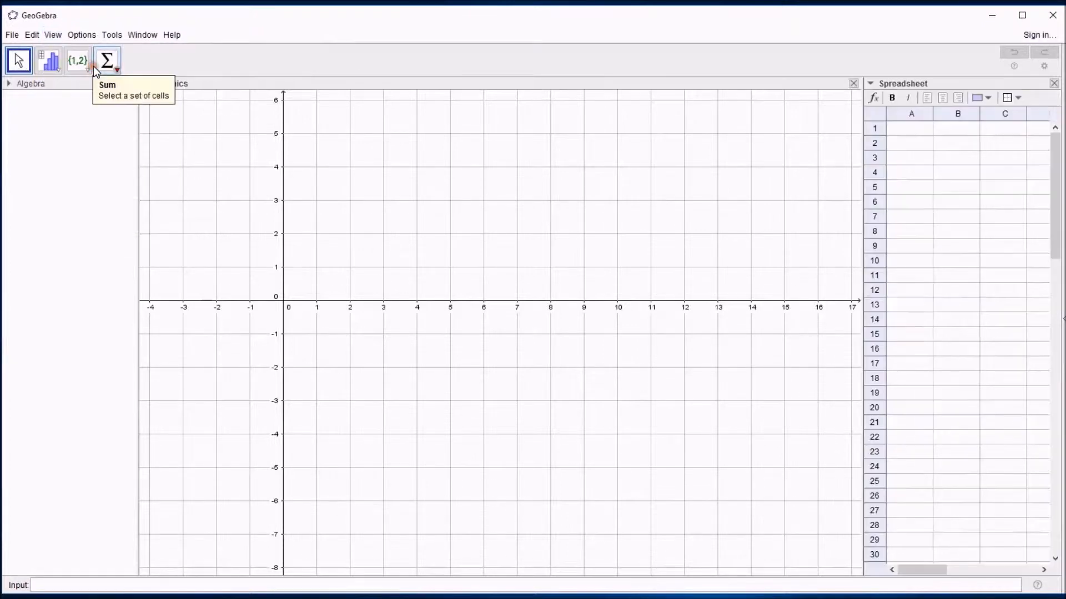
click(911, 128)
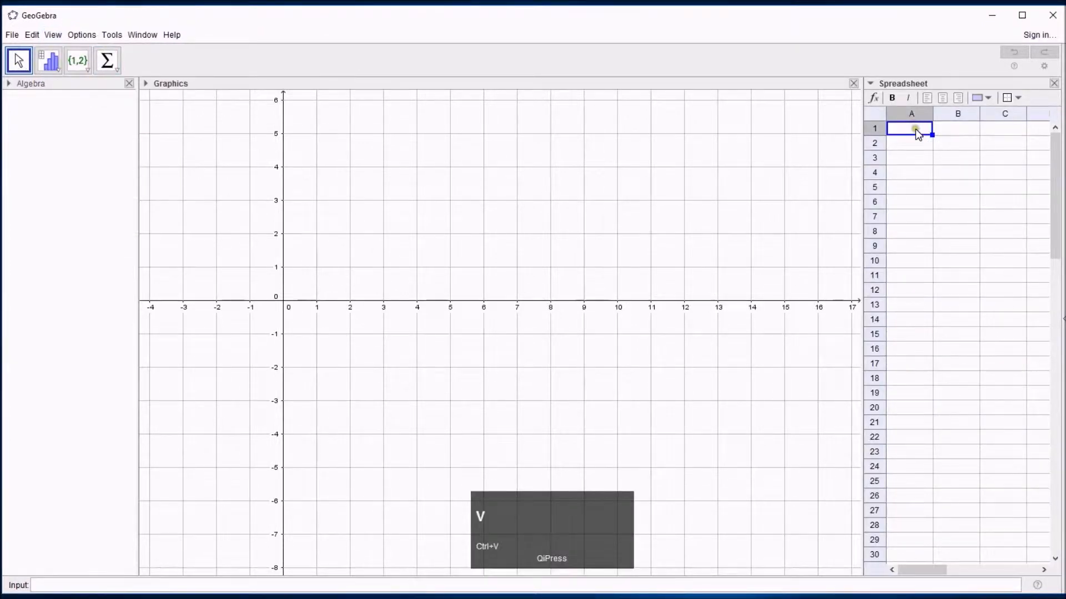
key(ctrl+v)
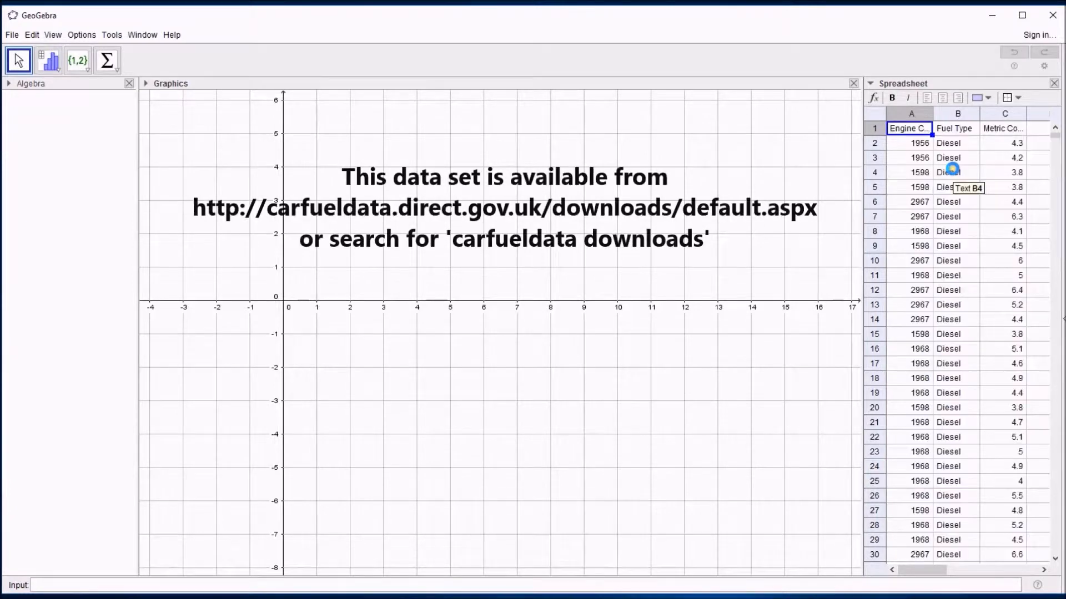
drag(911, 142, 911, 172)
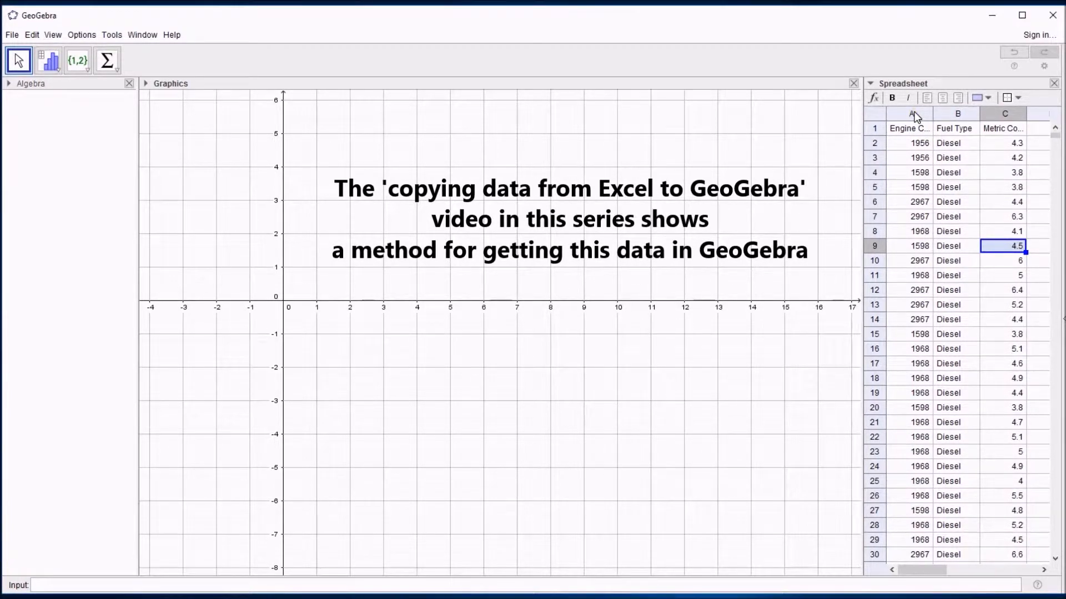
Run Two Variable Regression Analysis on Engine Capacity and Metric Combined, using headers as titles.
click(1004, 114)
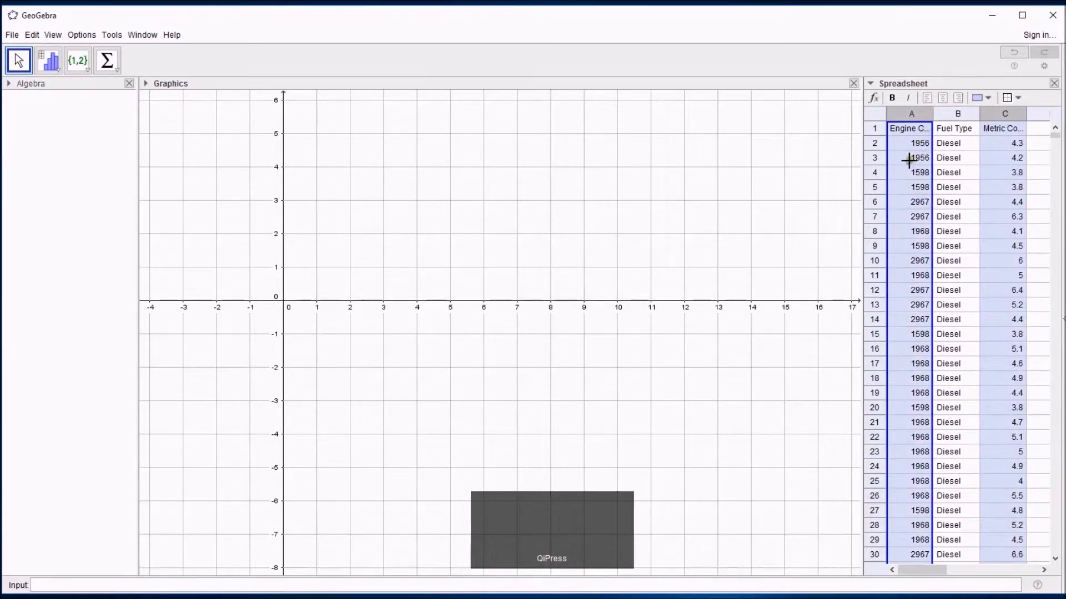
mouse_move(49, 59)
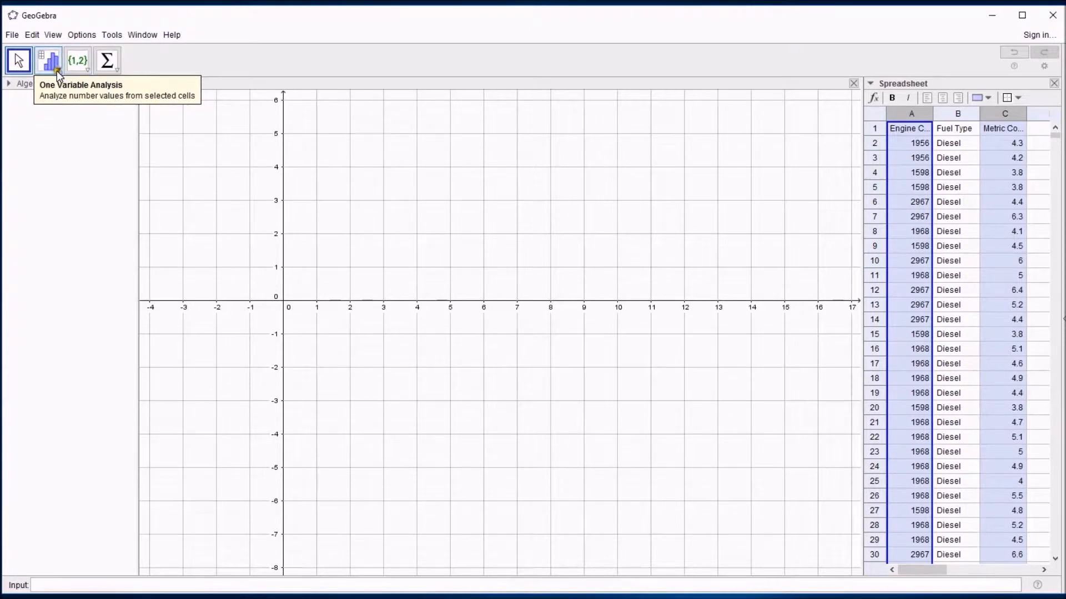
click(48, 60)
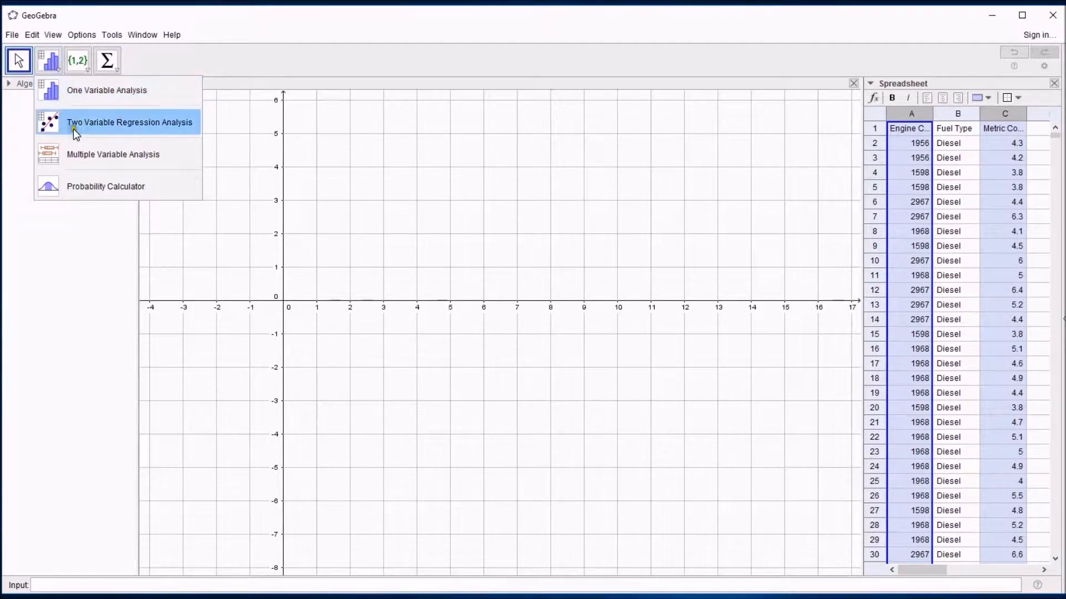
mouse_move(91, 133)
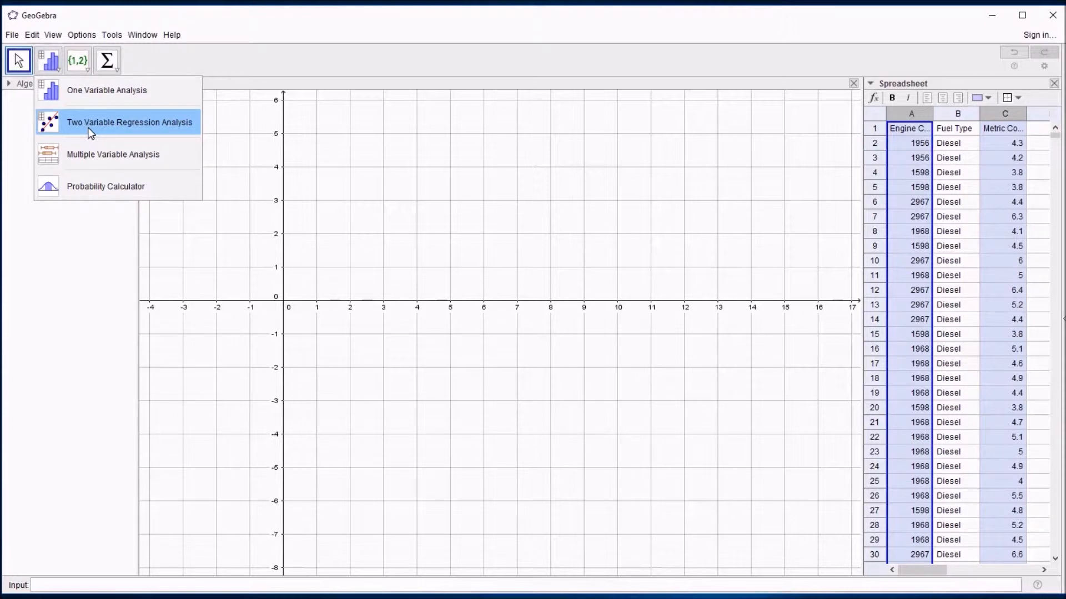
click(129, 122)
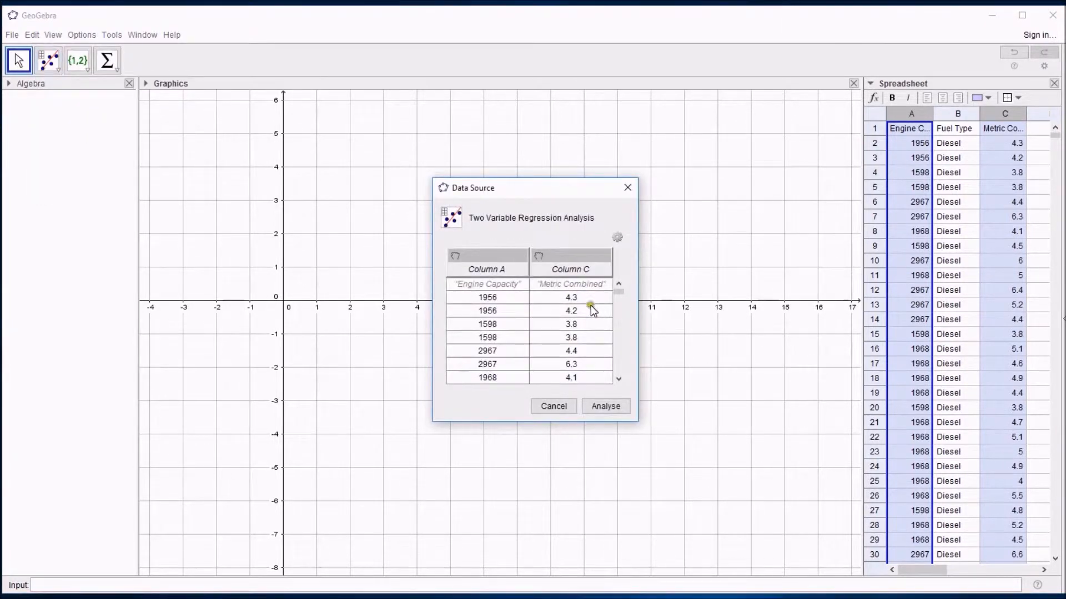
mouse_move(538, 300)
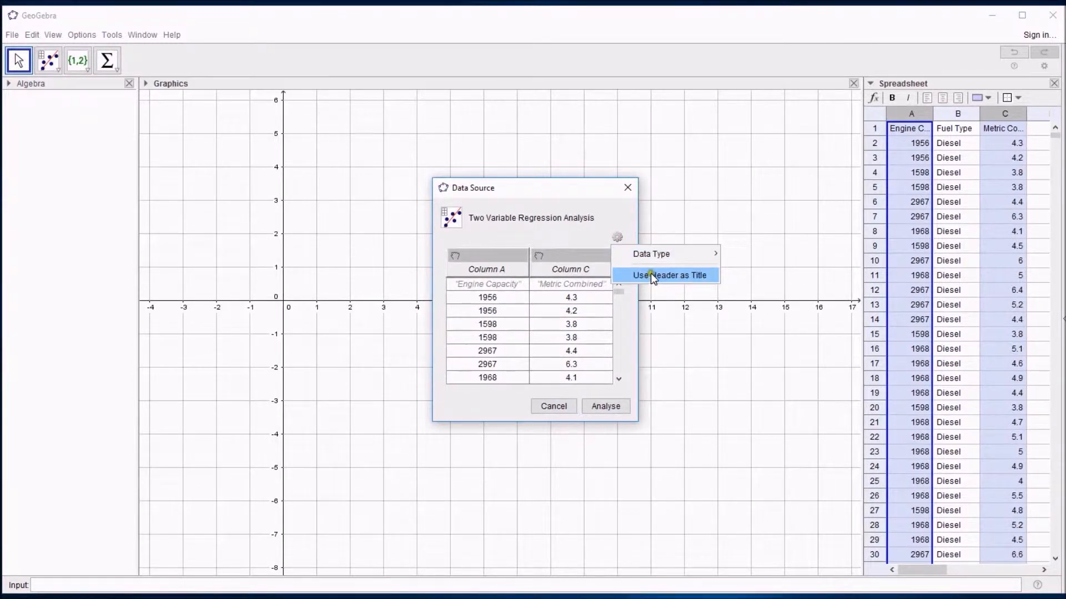
click(667, 275)
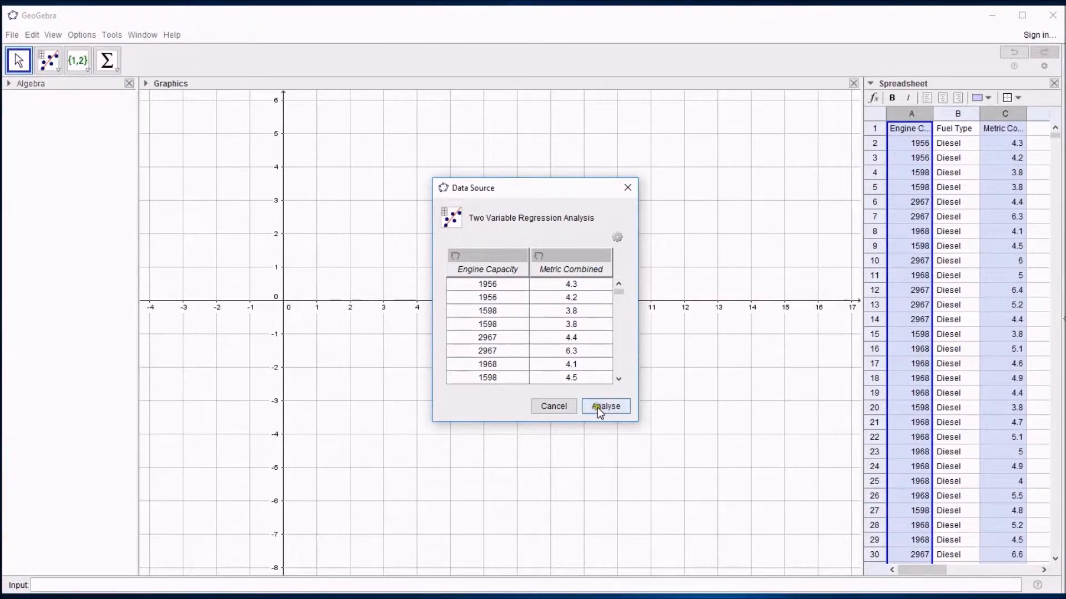
click(603, 405)
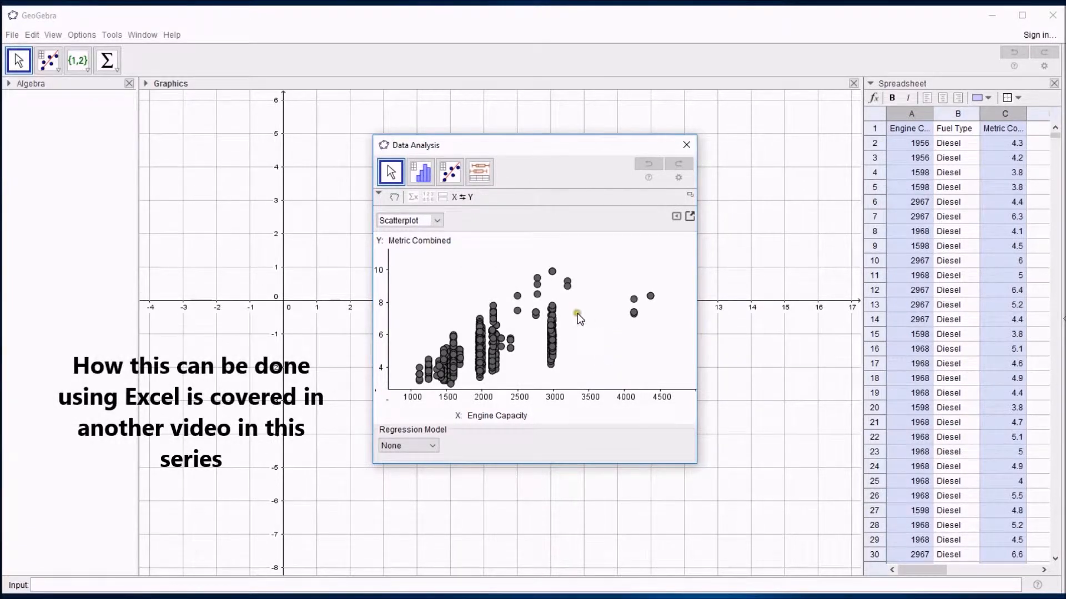
mouse_move(556, 352)
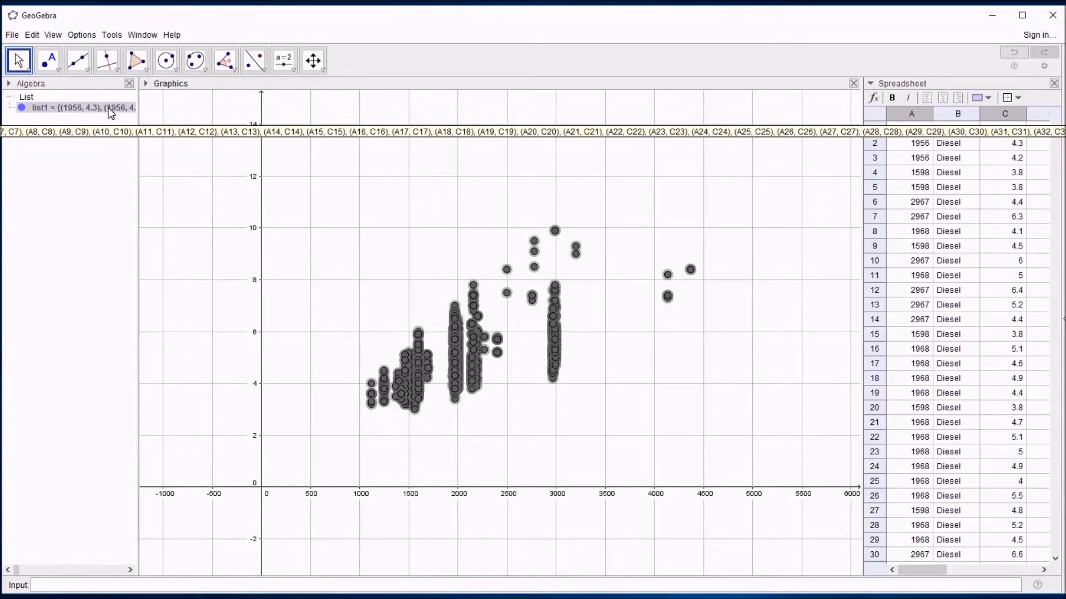
Style the list1 data points as size-2 crosses in Object Properties, then close the settings.
right_click(82, 108)
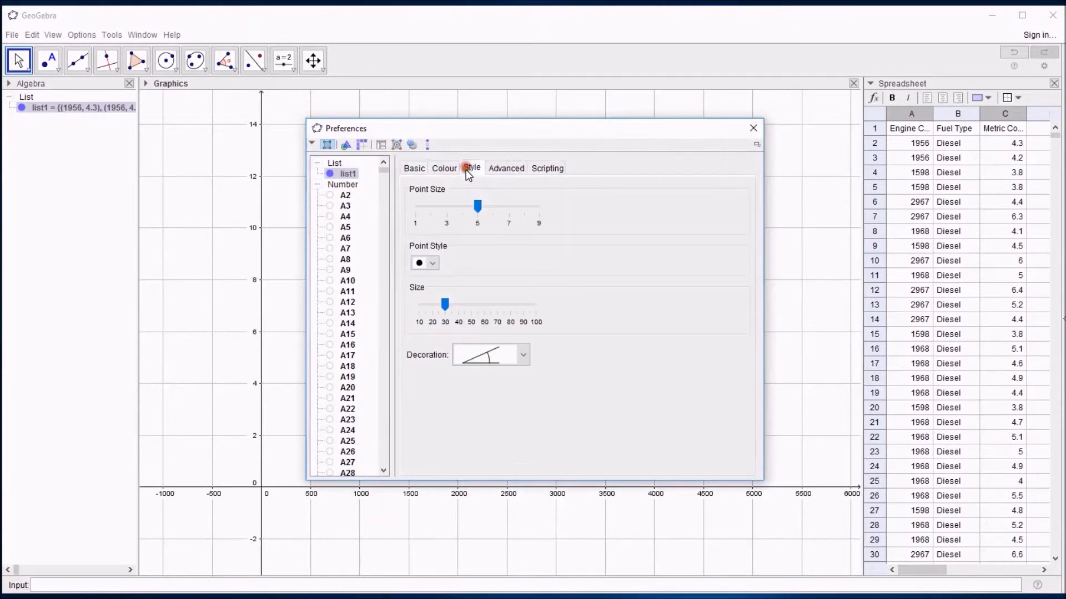
click(433, 263)
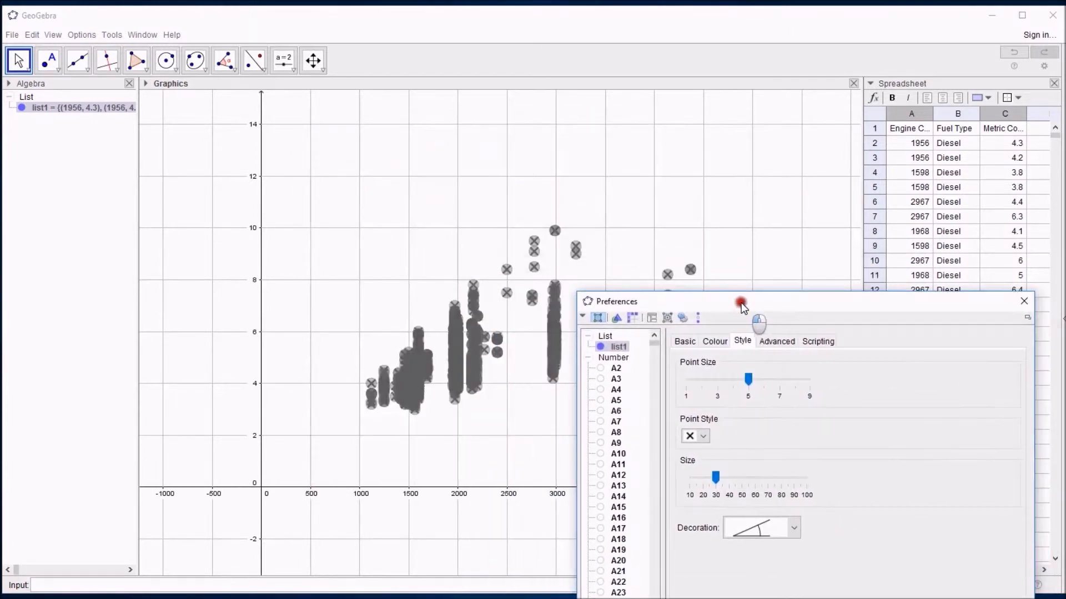
drag(748, 379, 685, 379)
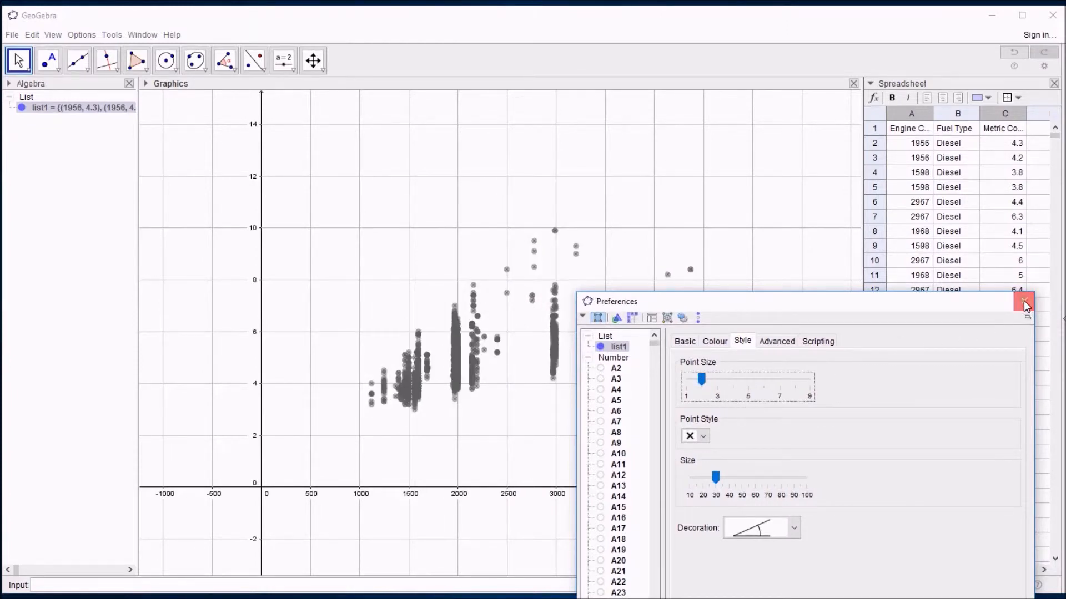
click(1024, 302)
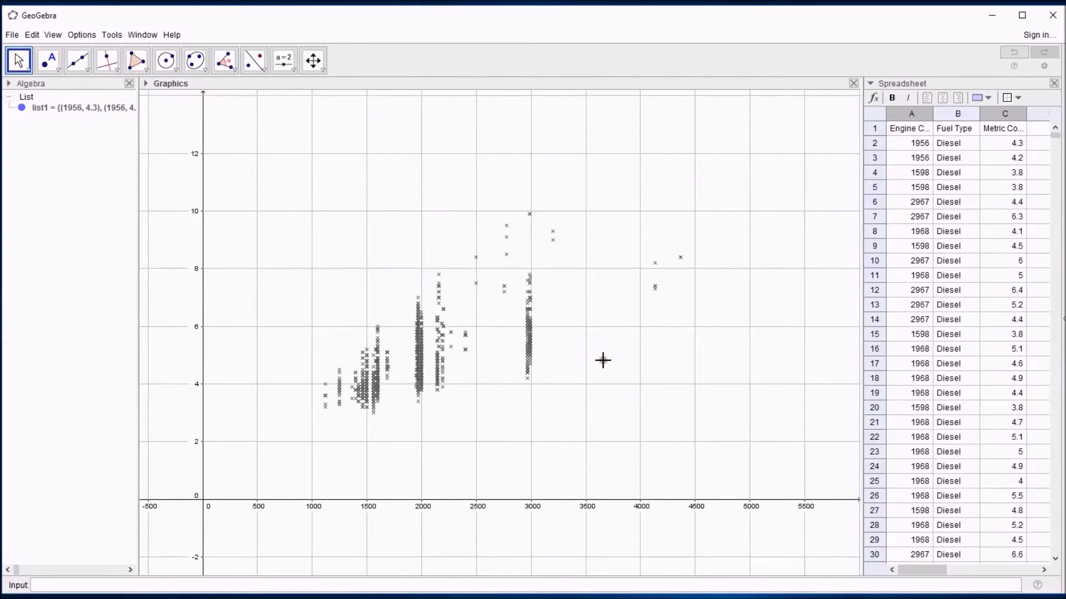
mouse_move(612, 351)
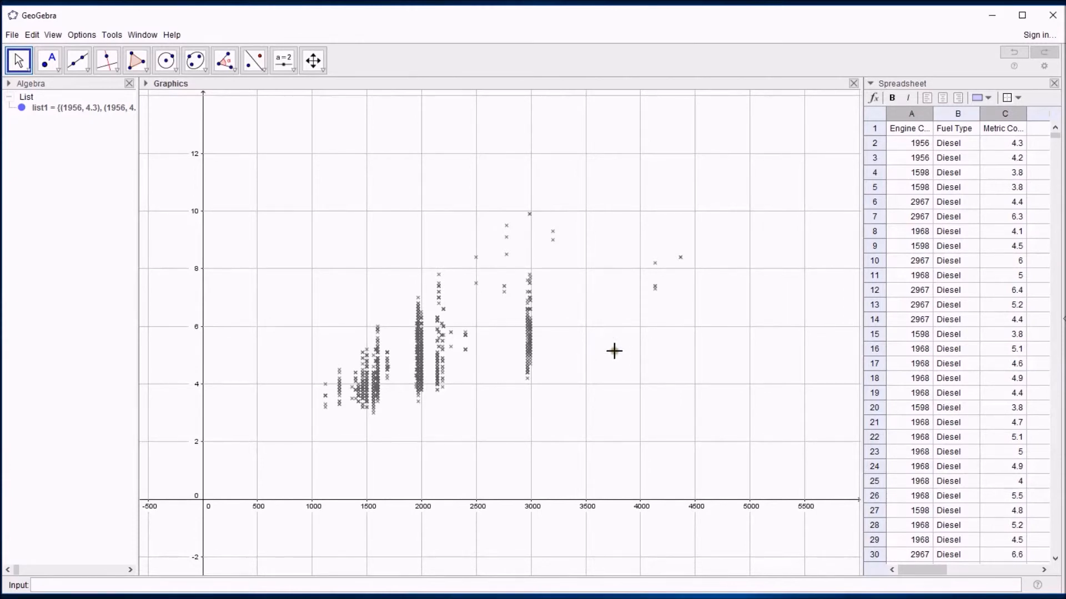